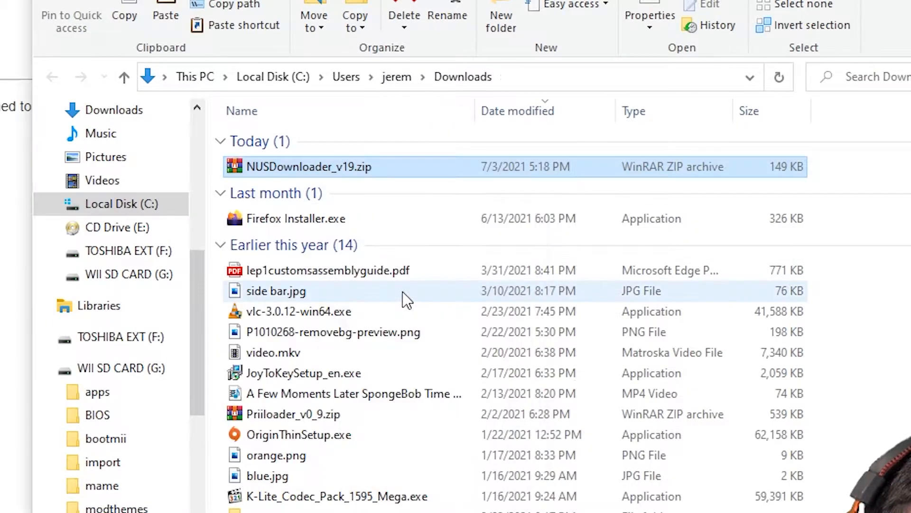
Open the NUSDownloader_v19 archive in Downloads to view NUS Downloader.exe and its database files
double_click(296, 166)
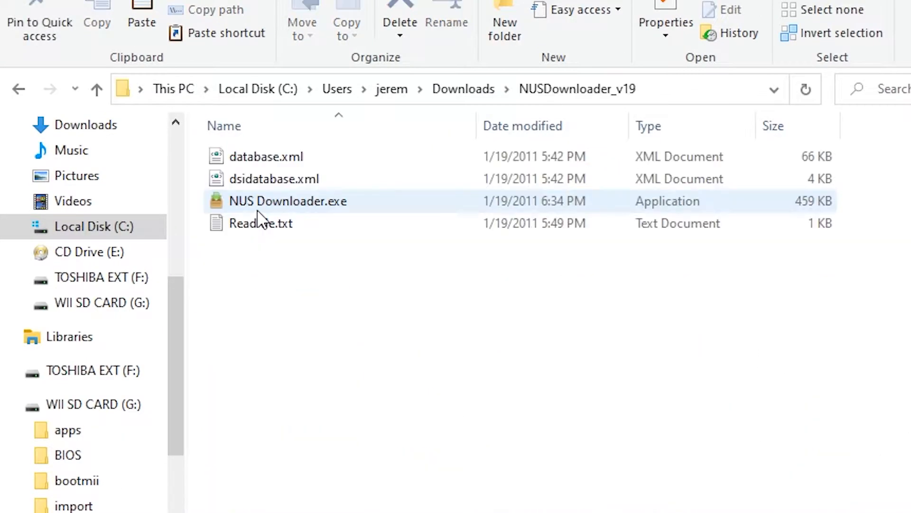
mouse_move(305, 221)
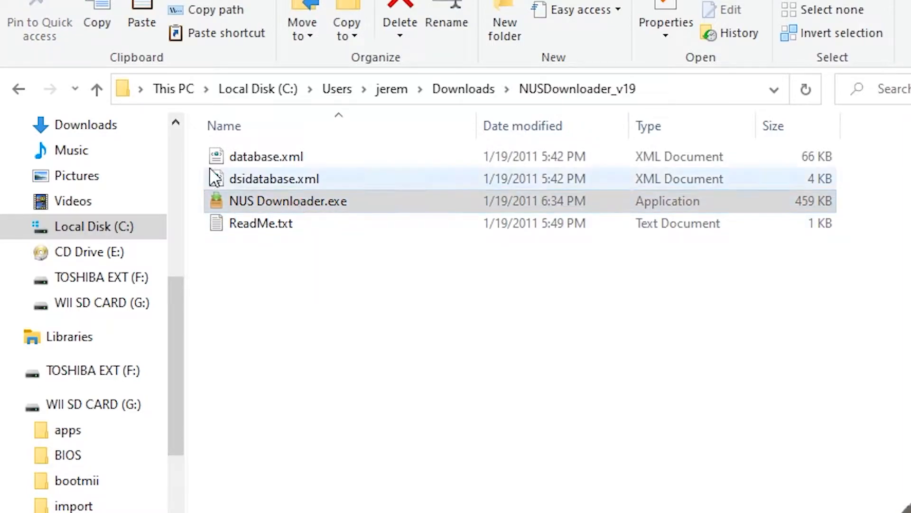
Launch NUS Downloader, enable Pack WAD, and browse the Database menu for the System Menu title
double_click(288, 201)
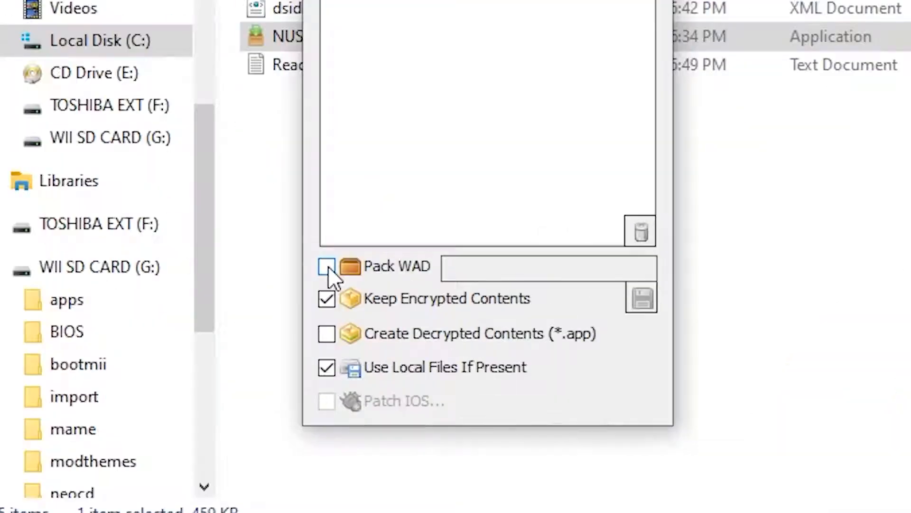
click(326, 266)
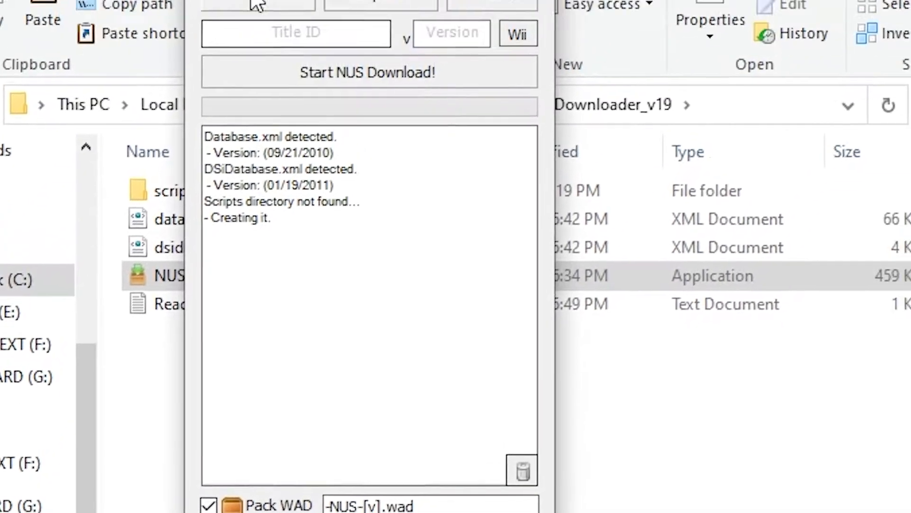
click(221, 44)
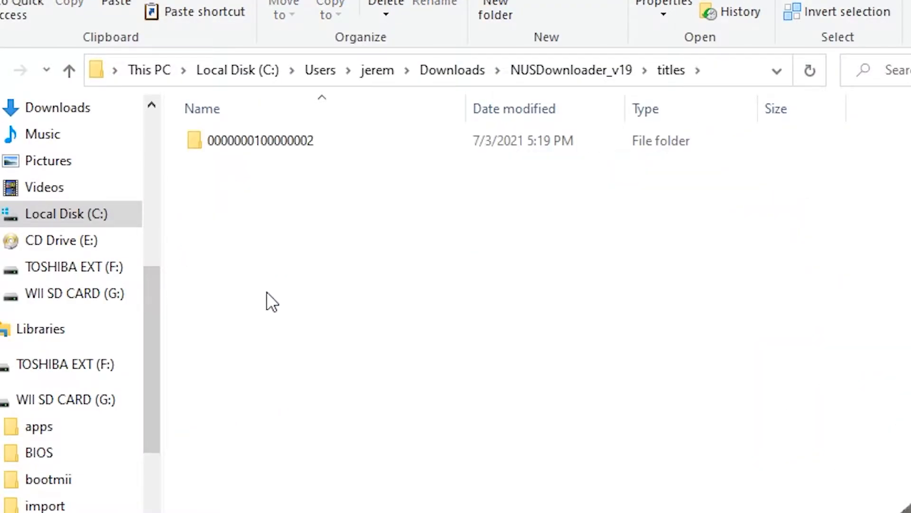
mouse_move(285, 144)
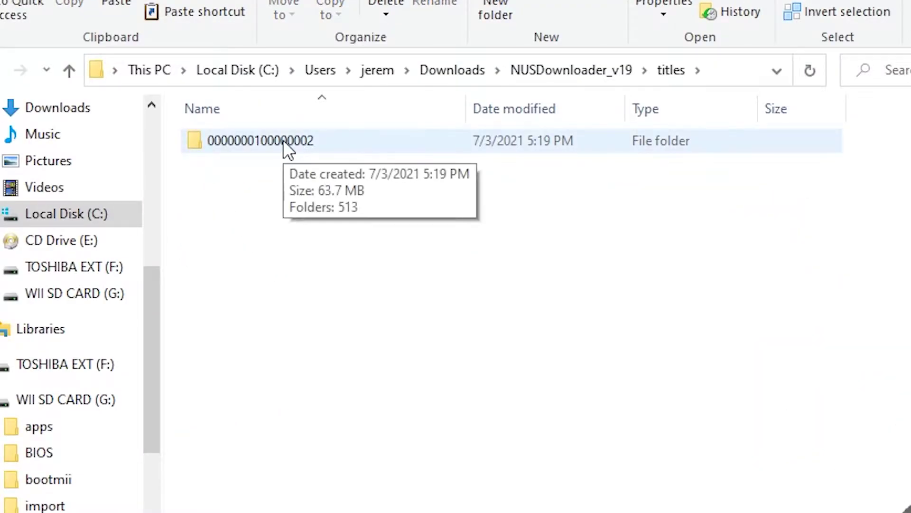
double_click(257, 141)
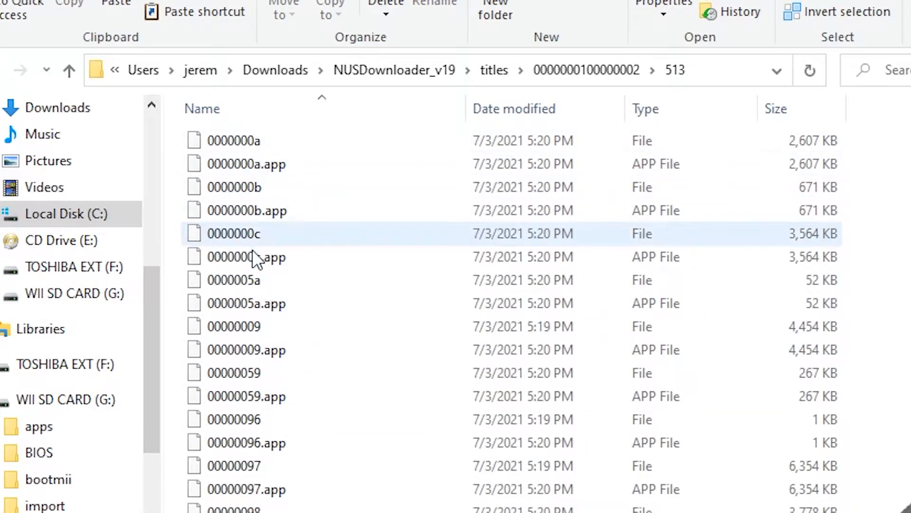
click(246, 257)
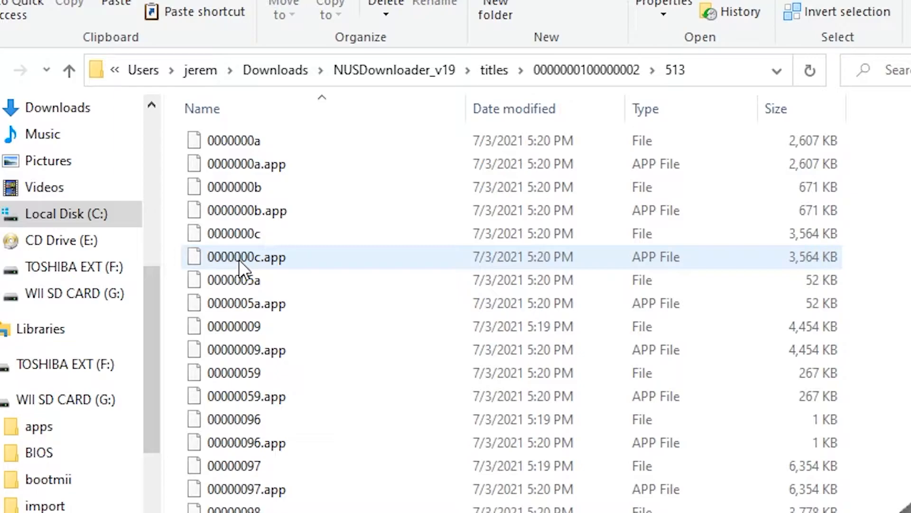
click(233, 234)
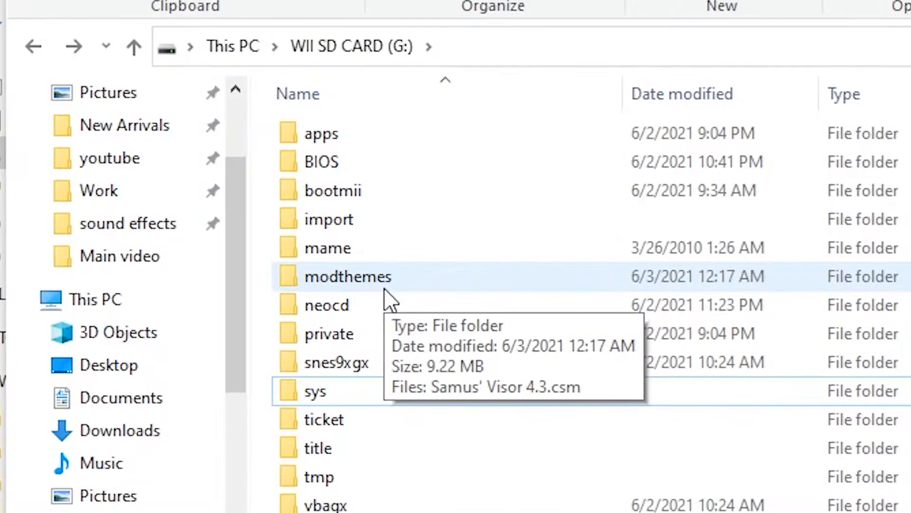
Copy 00000097.app into the modthemes folder on WII SD CARD (G:)
click(347, 277)
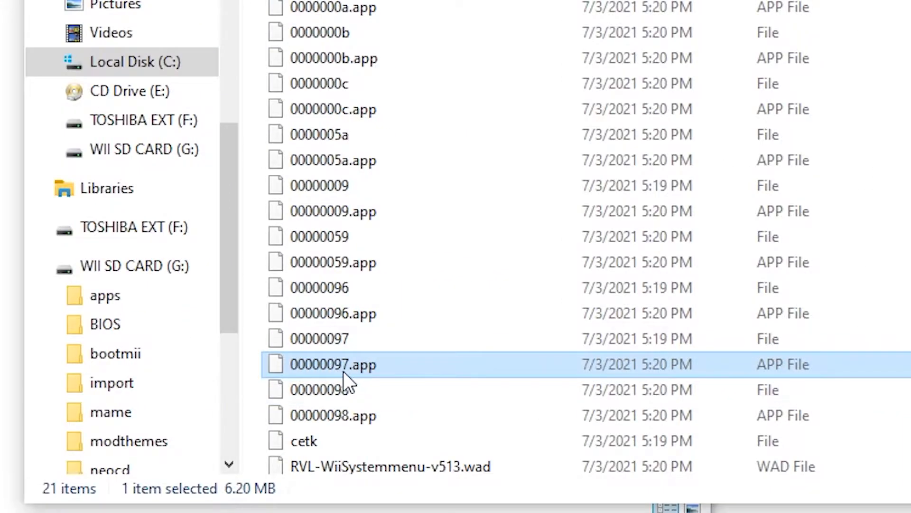
right_click(334, 365)
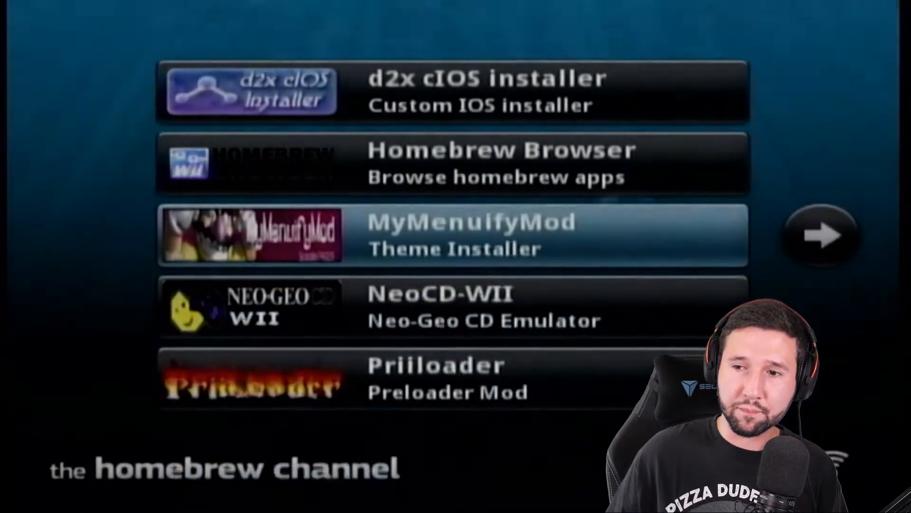
Launch MyMenuifyMod from the Homebrew Channel app list
click(471, 233)
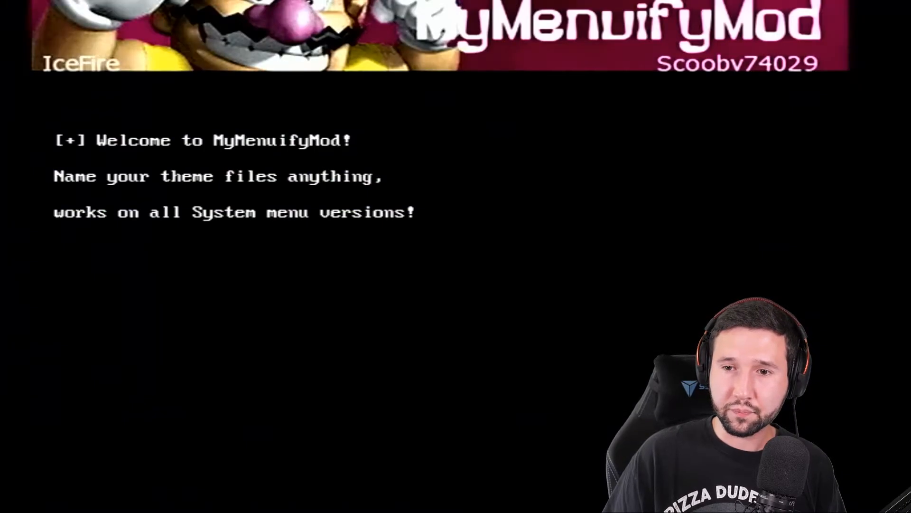